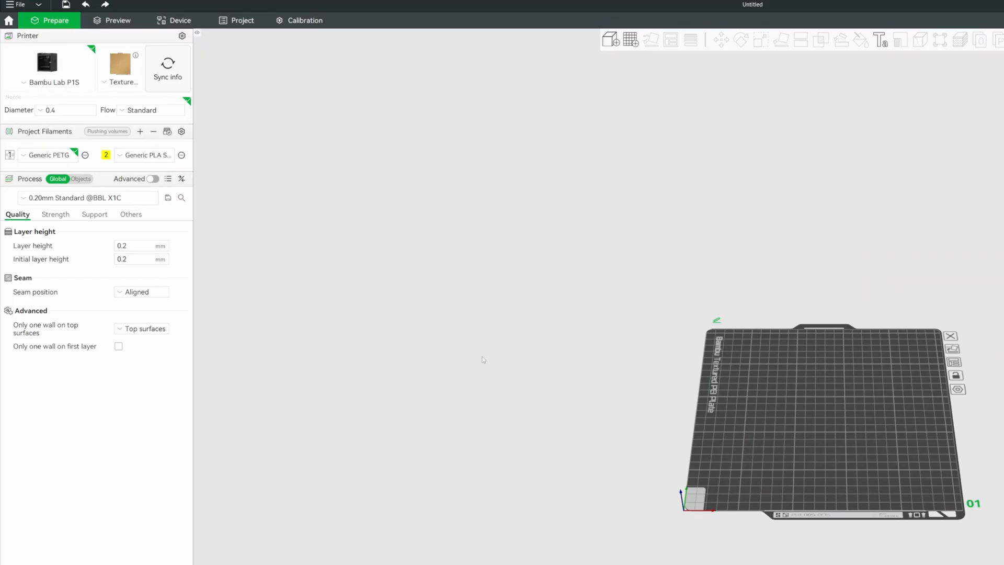
mouse_move(216, 140)
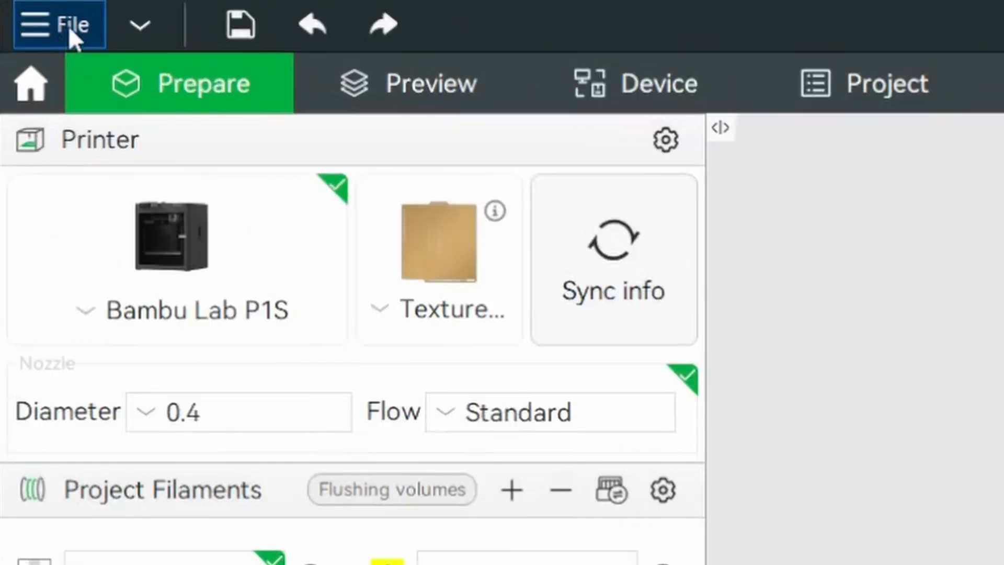
Reveal the File menu's import options, including Import Configs.
left_click(60, 24)
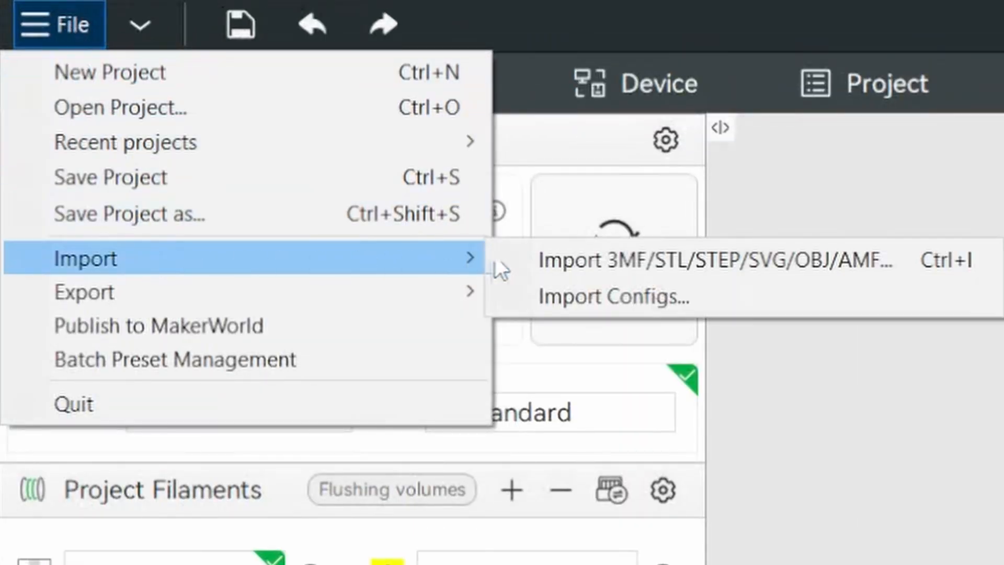
mouse_move(612, 295)
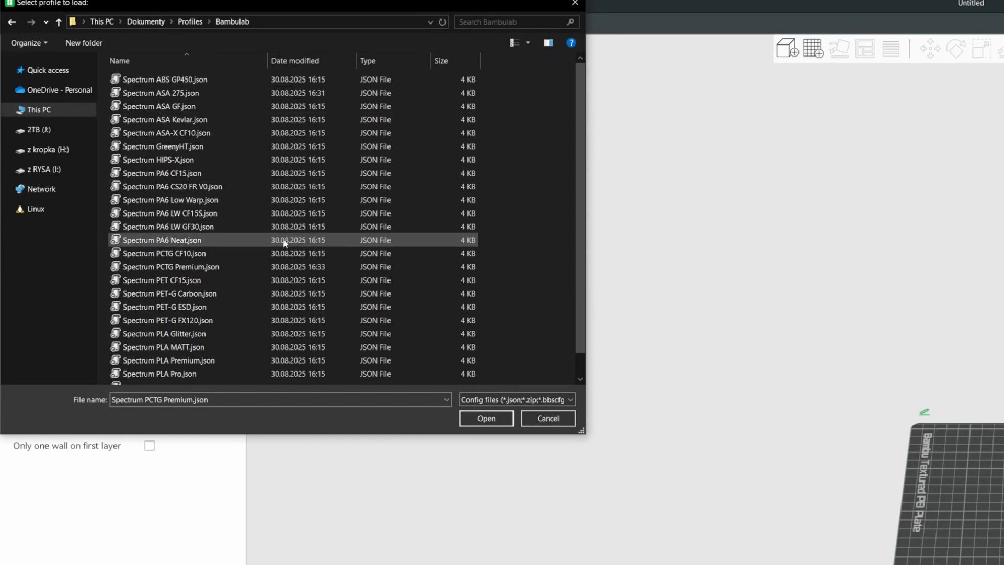
Import Spectrum PCTG Premium.json as a config and dismiss the import result message.
left_click(169, 266)
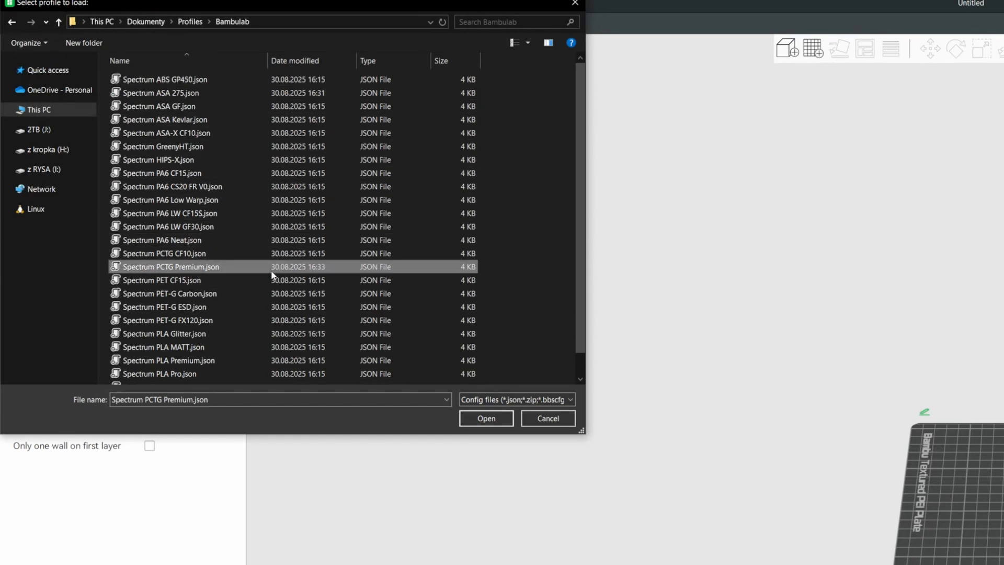
mouse_move(439, 398)
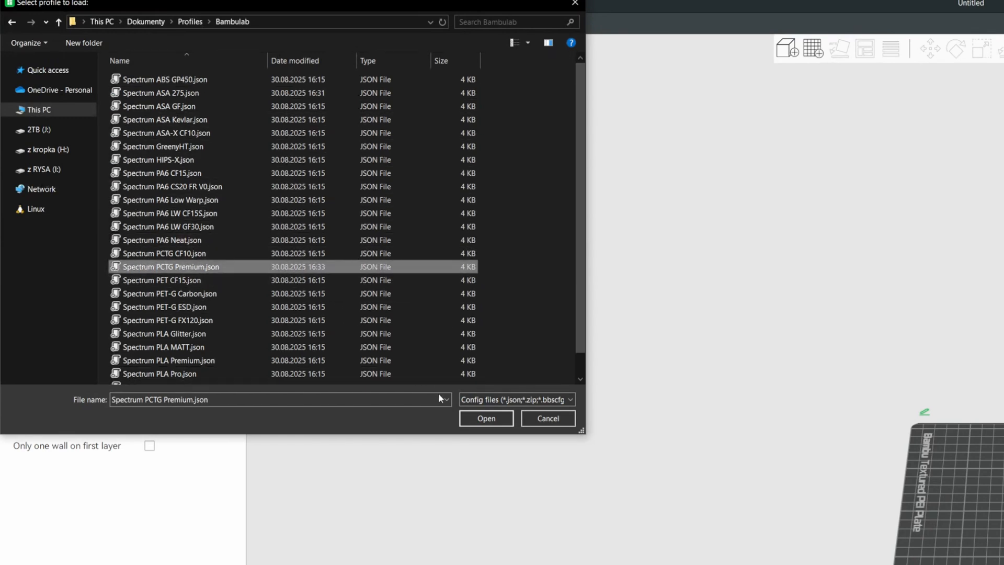
left_click(485, 418)
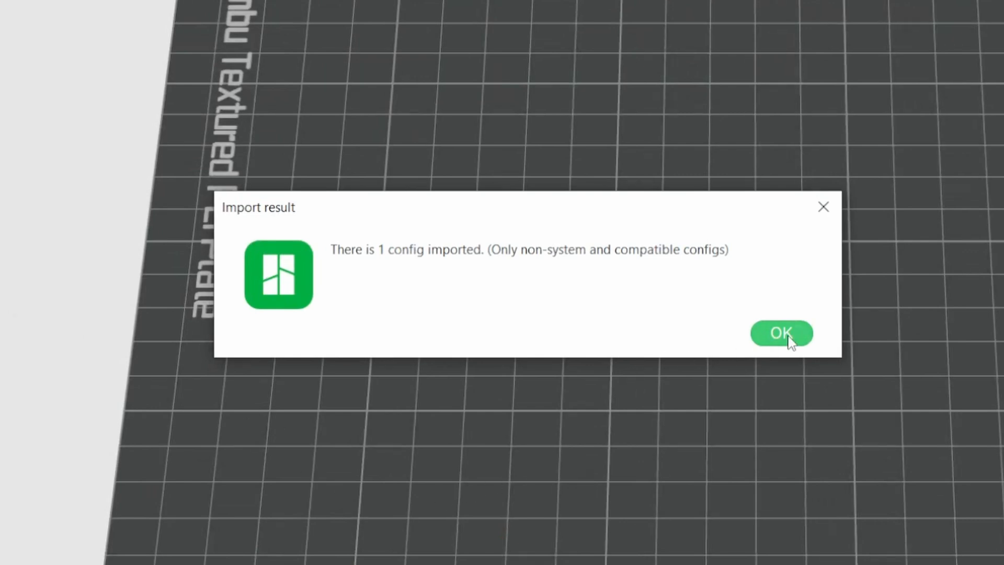
left_click(781, 333)
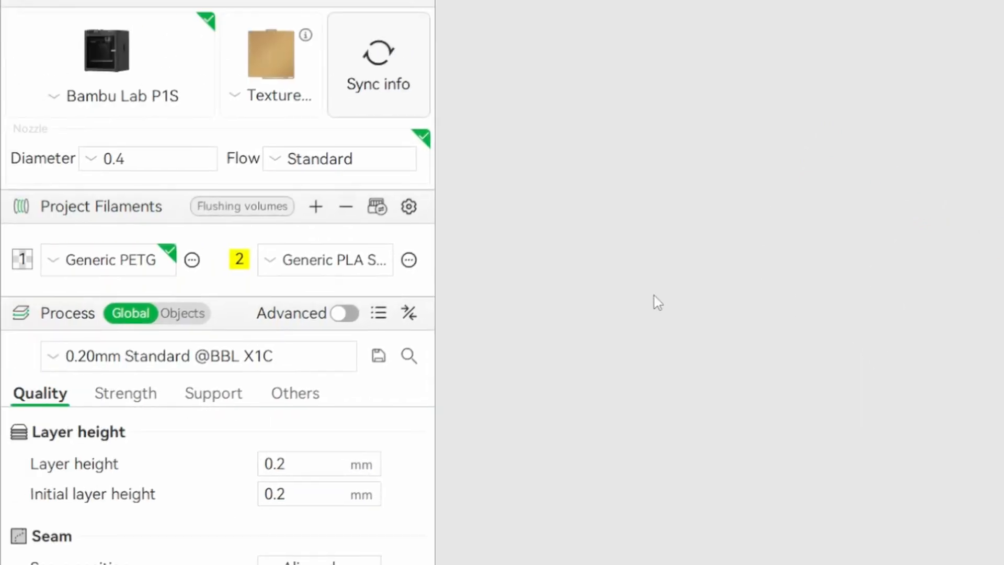
Switch filament 1 from Generic PETG to the custom Spectrum PCTG Premium profile.
left_click(109, 259)
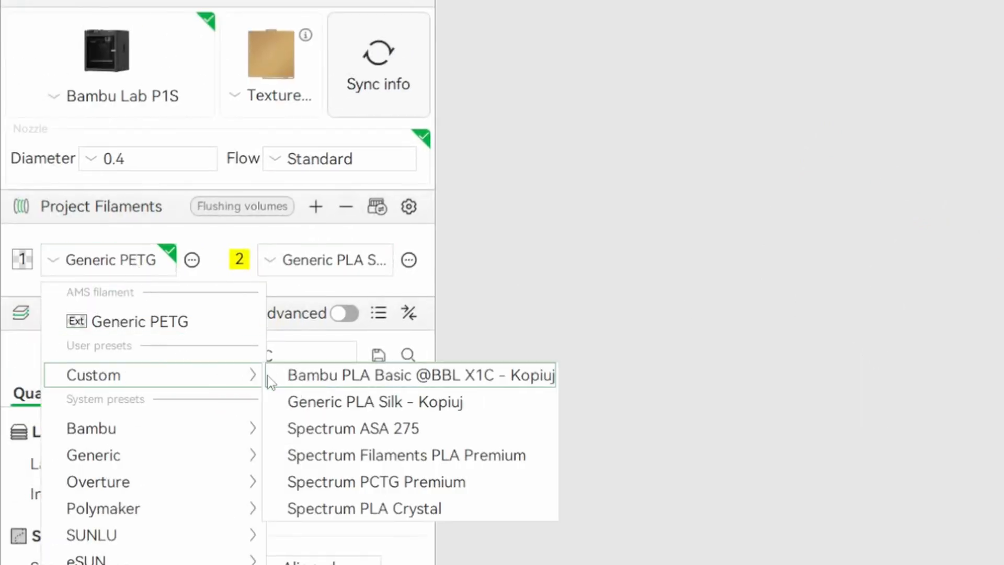
mouse_move(493, 490)
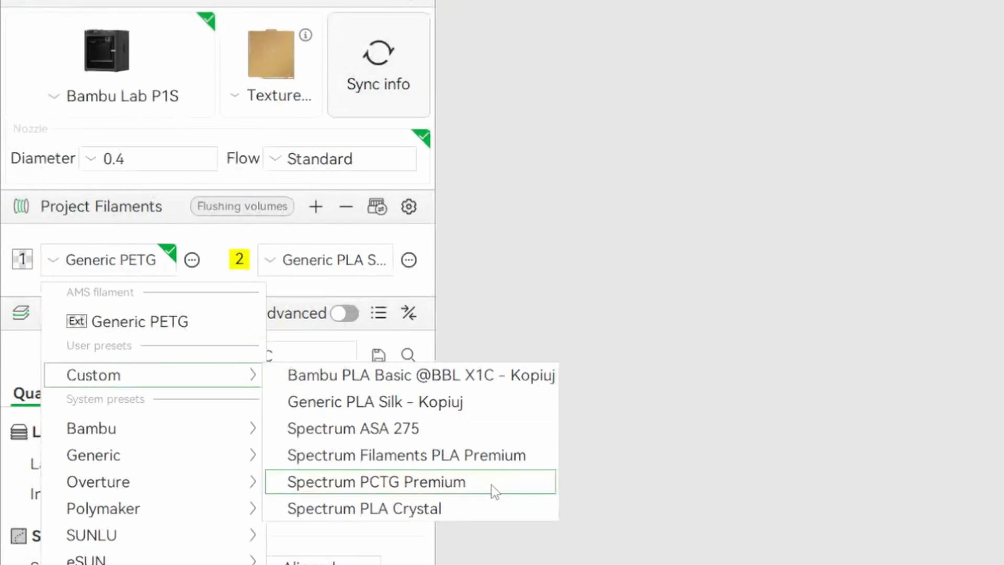
left_click(373, 482)
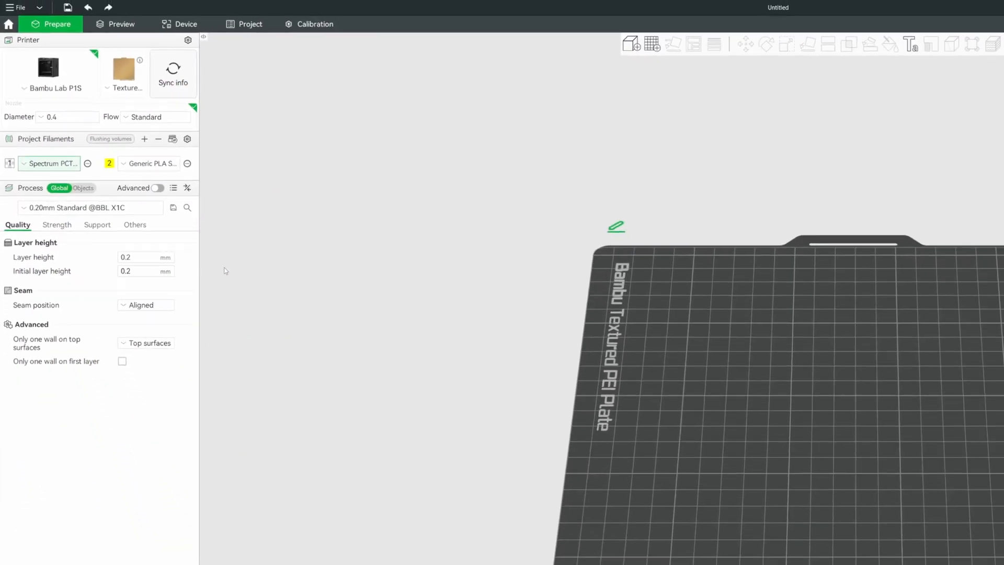
Import the config file The Filament PLA HT.bbsflmt.
left_click(17, 6)
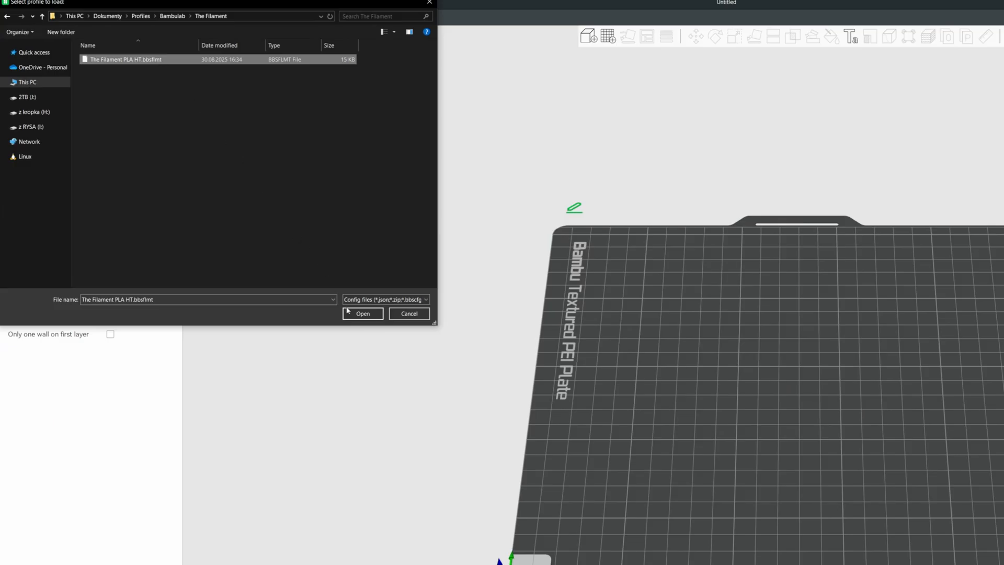
left_click(362, 314)
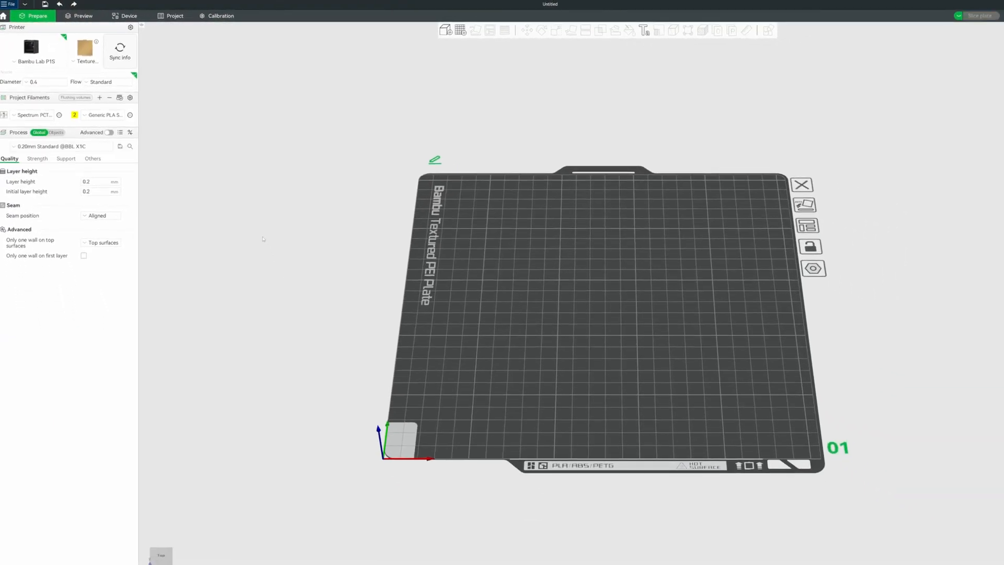